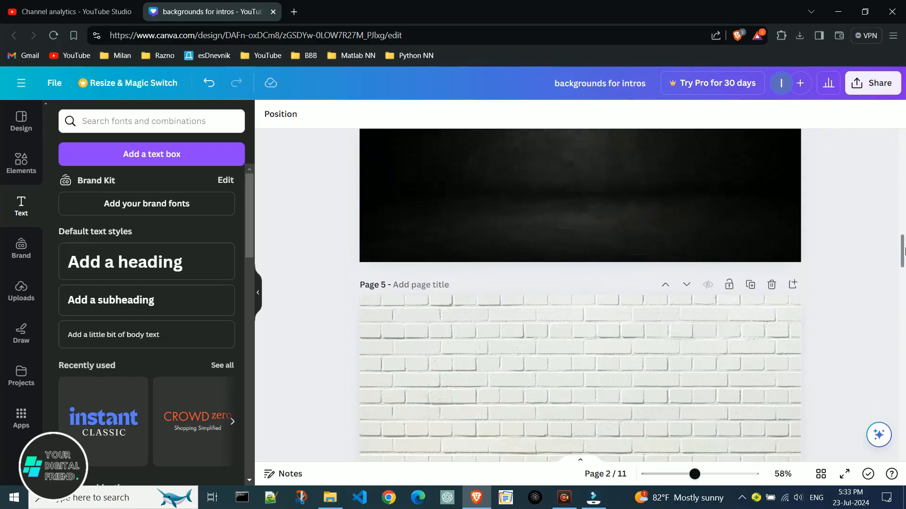
Export all 11 design pages as PNGs in a ZIP saved to Downloads.
scroll(down, 3)
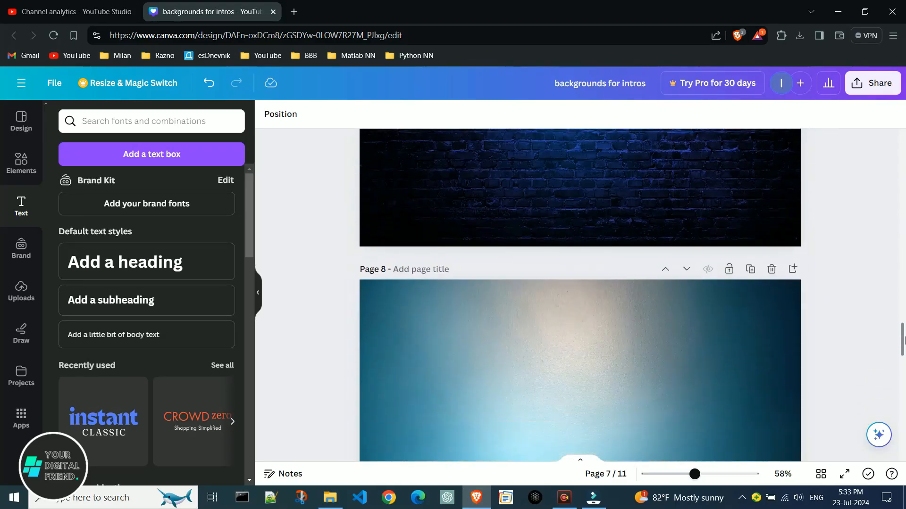
scroll(down, 3)
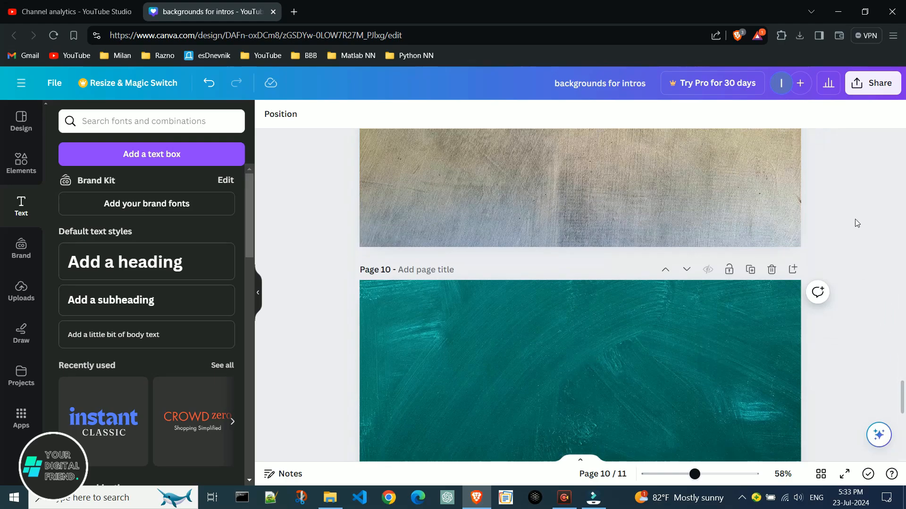
scroll(up, 3)
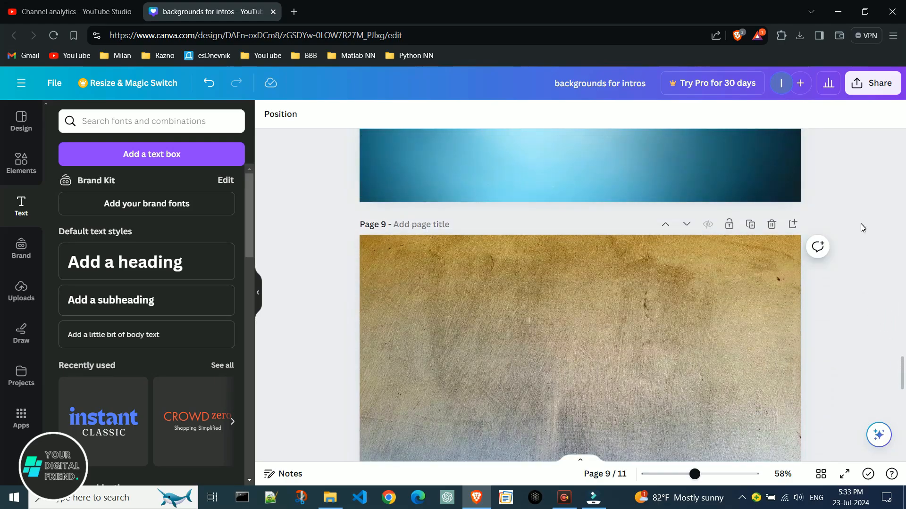
mouse_move(873, 83)
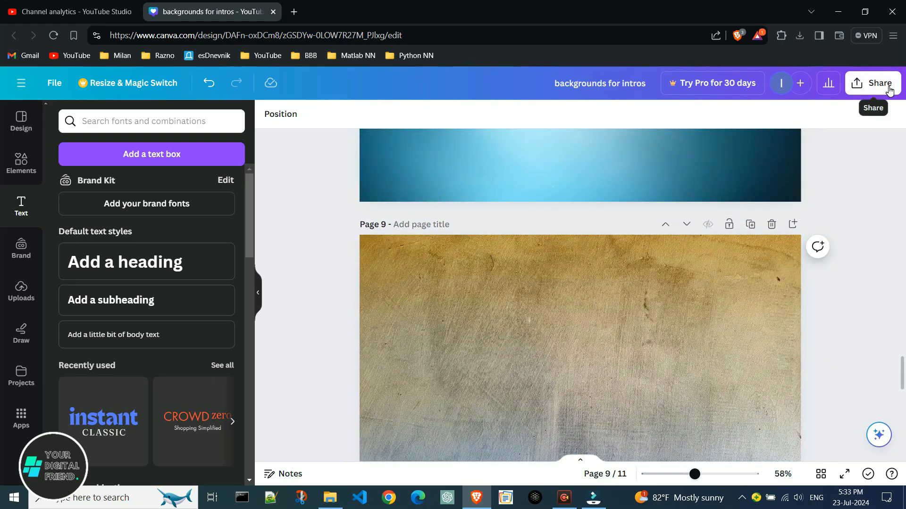
click(873, 82)
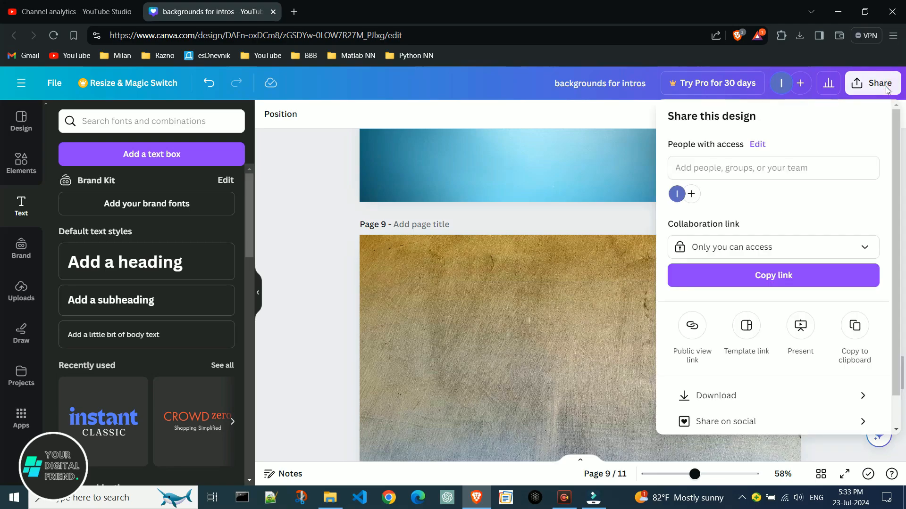
click(716, 396)
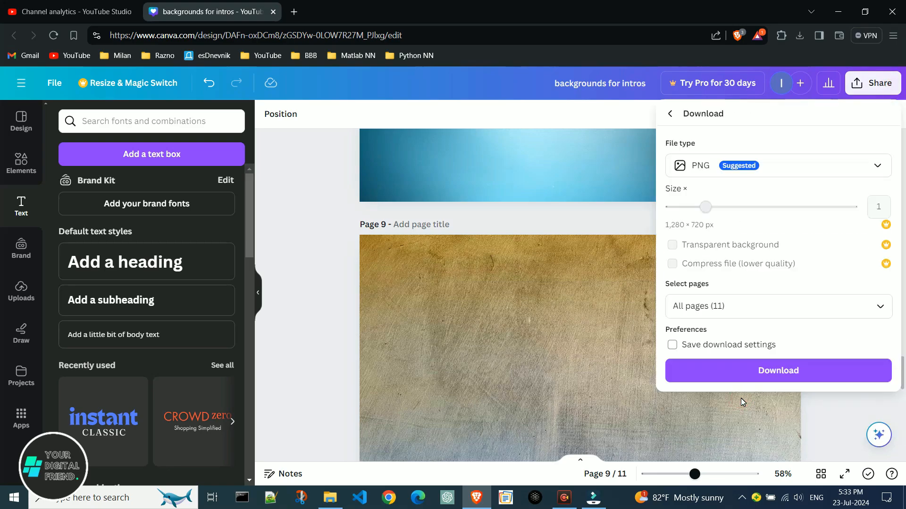
click(777, 370)
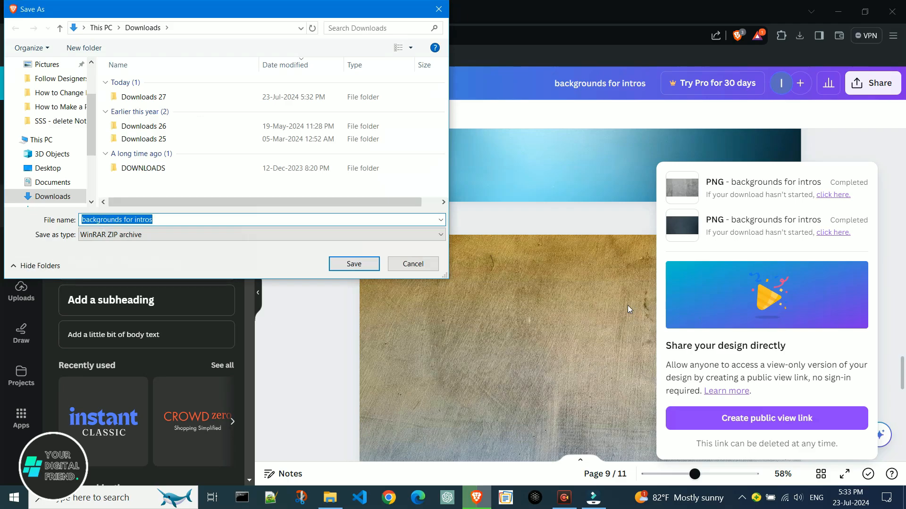
click(353, 263)
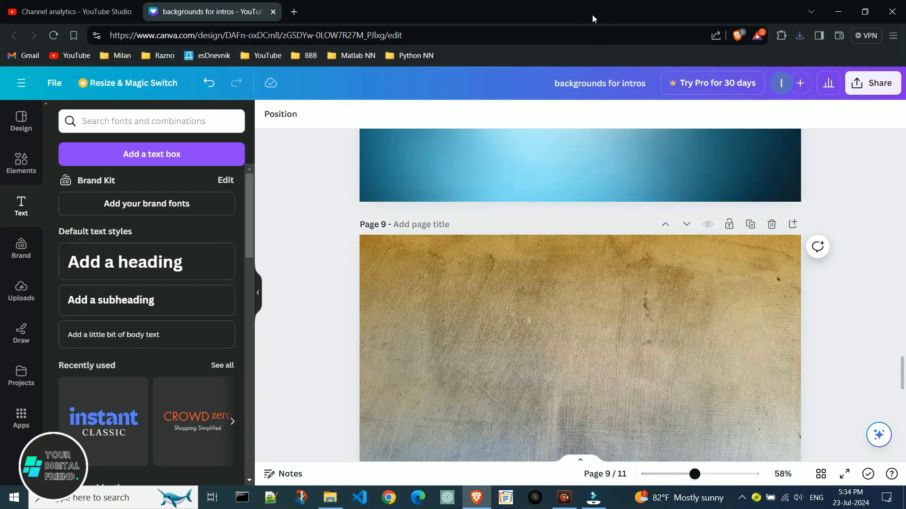
mouse_move(845, 294)
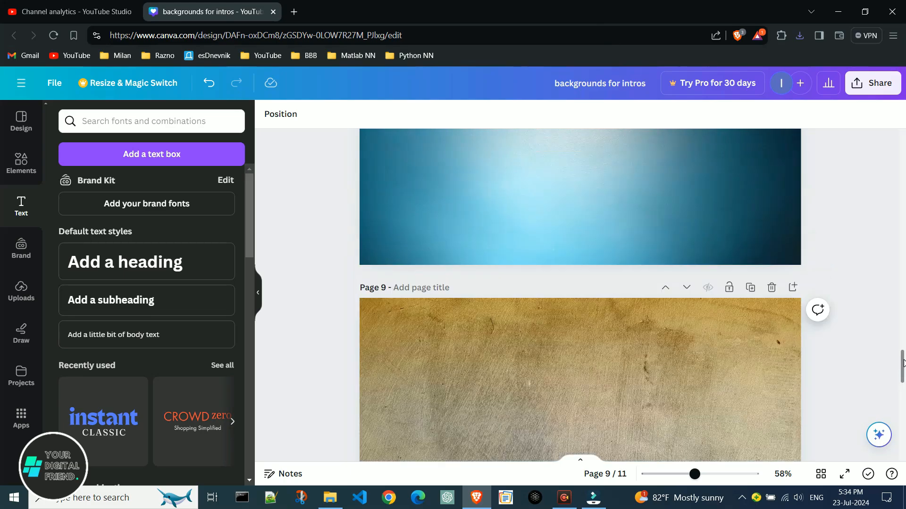
Scroll the editor up to page 6, the light wood texture.
scroll(up, 3)
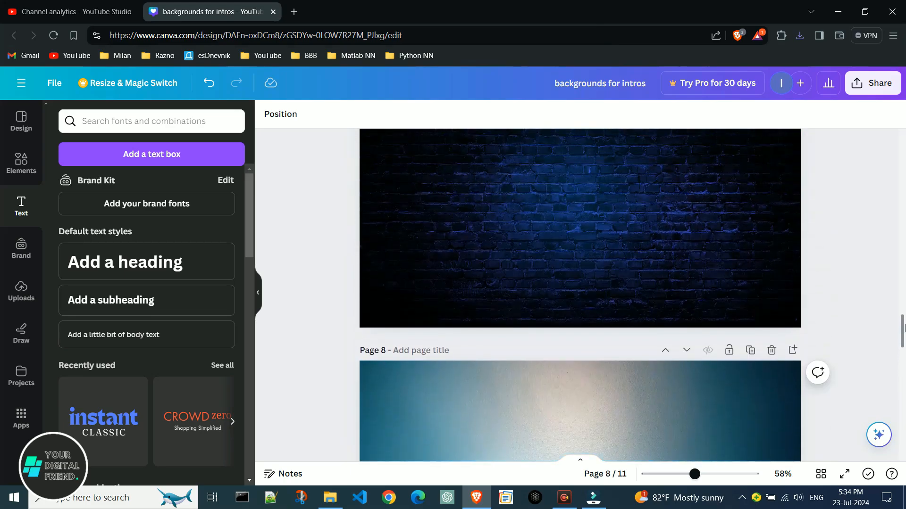
scroll(up, 3)
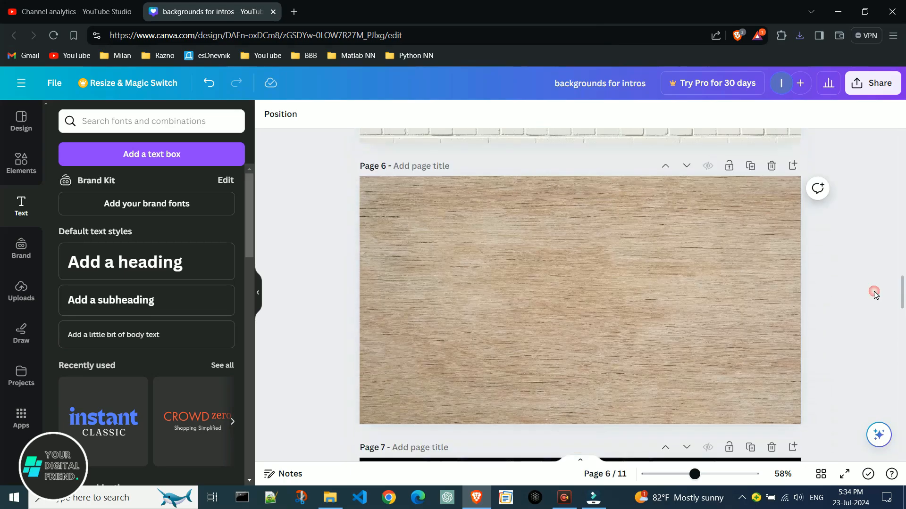
mouse_move(645, 283)
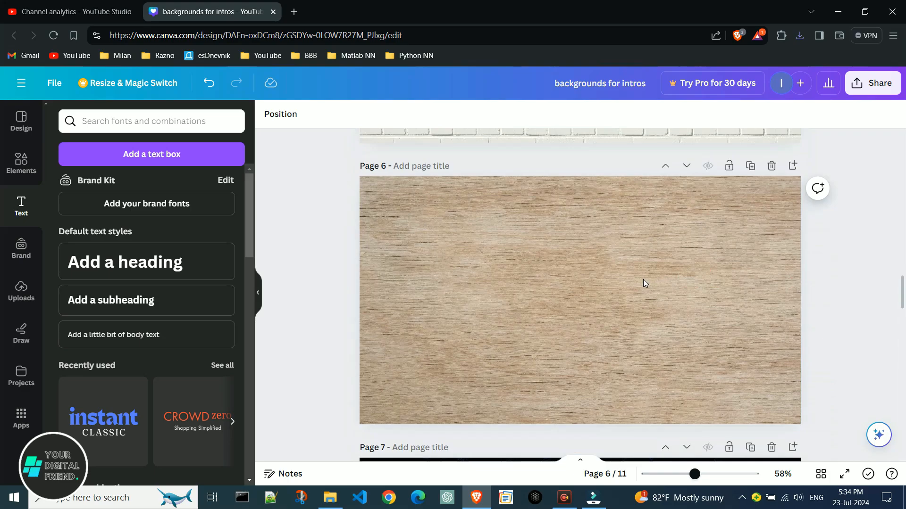
mouse_move(535, 288)
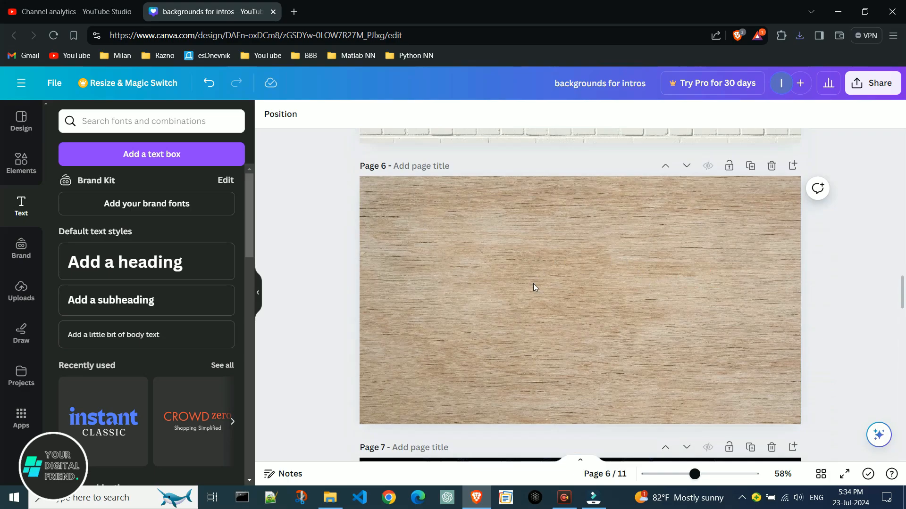
mouse_move(878, 107)
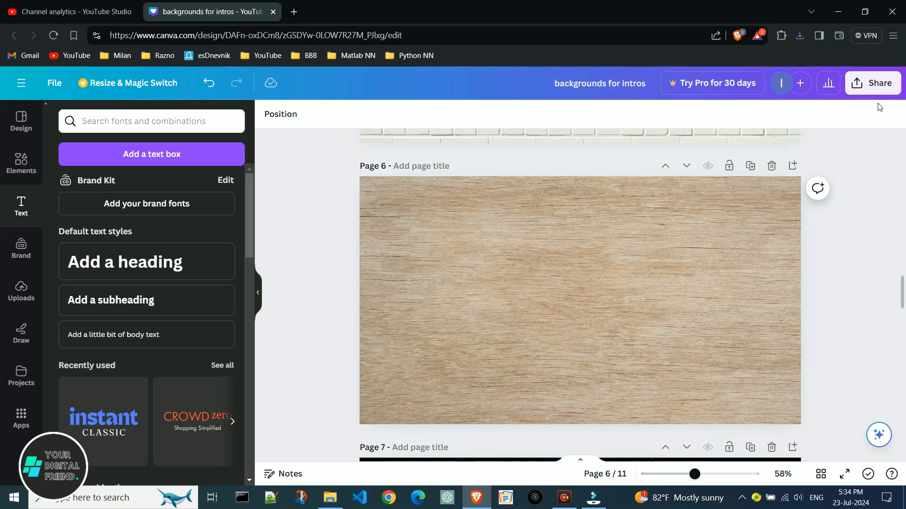
Open the design's Share menu while page 6 is current.
click(872, 83)
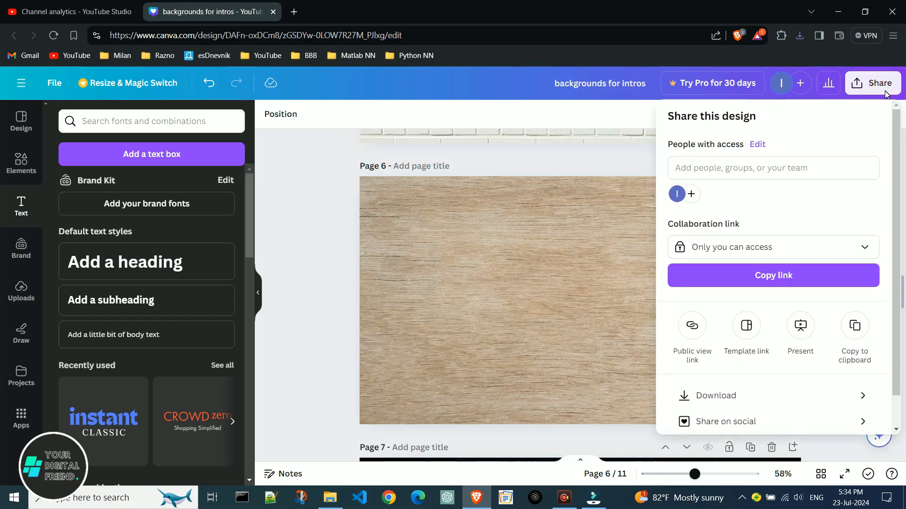
mouse_move(749, 399)
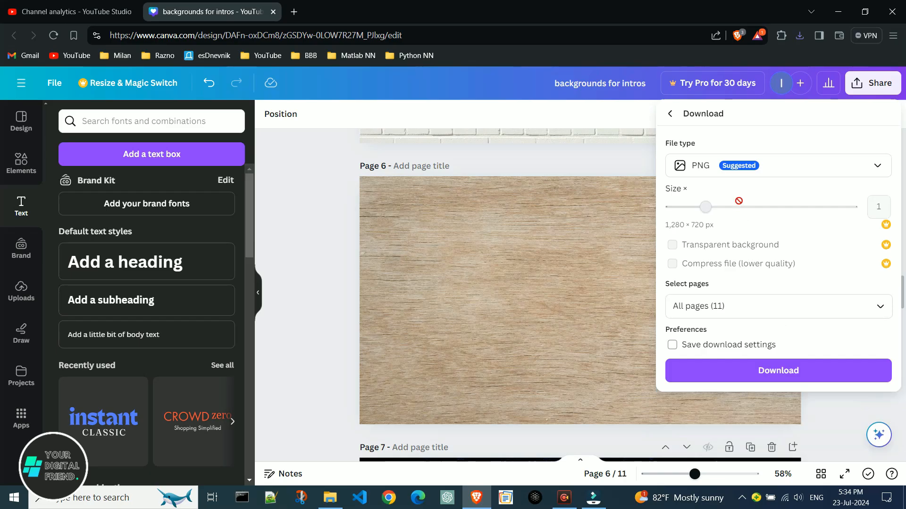
mouse_move(731, 194)
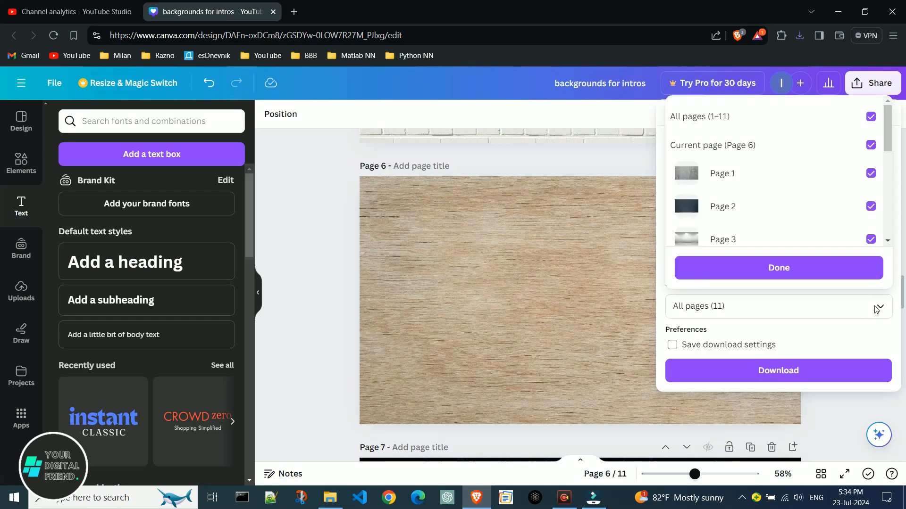
Limit the PNG download to the current page, page 6, instead of all 11.
scroll(down, 3)
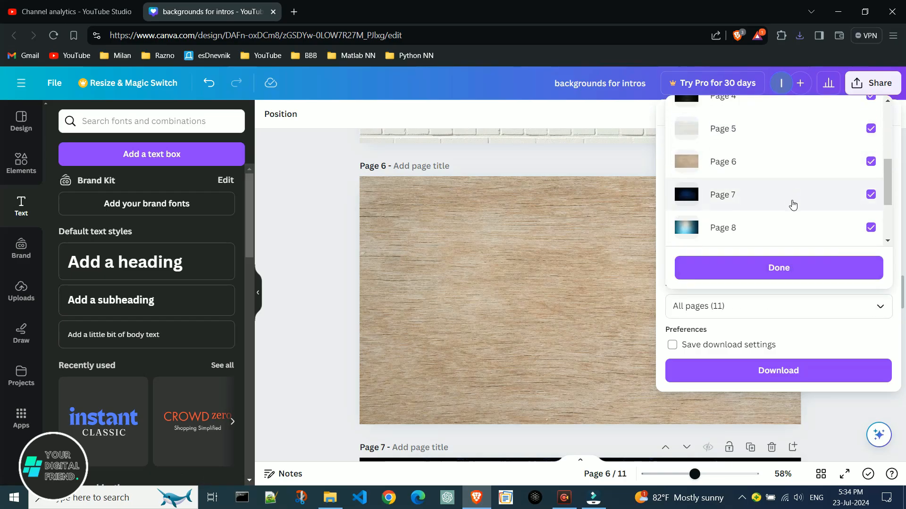
scroll(up, 3)
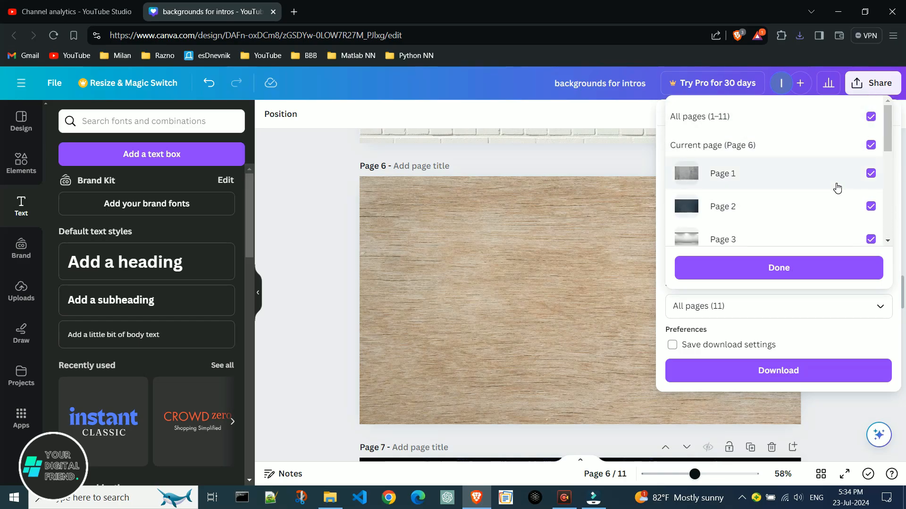
click(870, 116)
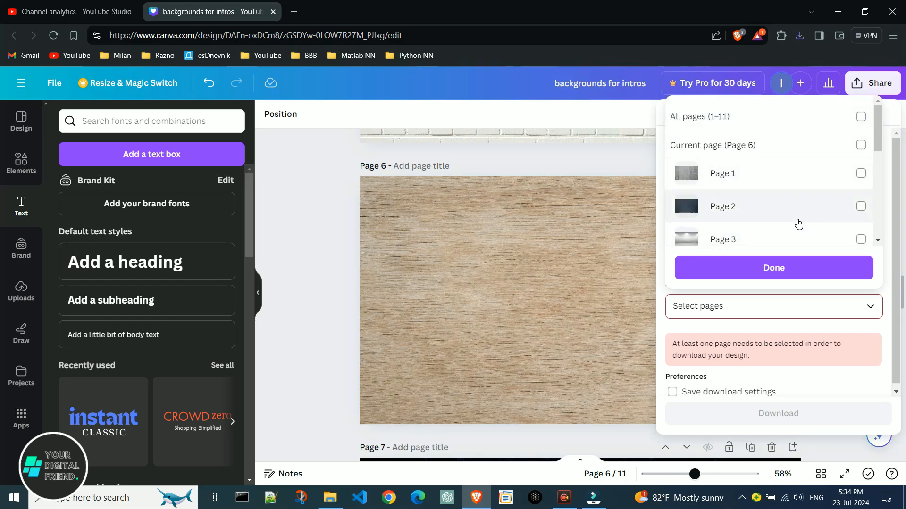
mouse_move(805, 149)
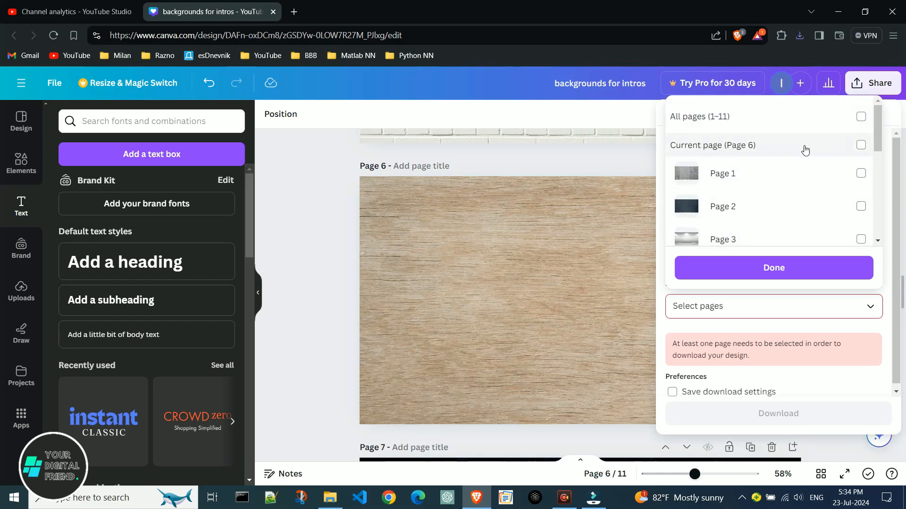
click(861, 145)
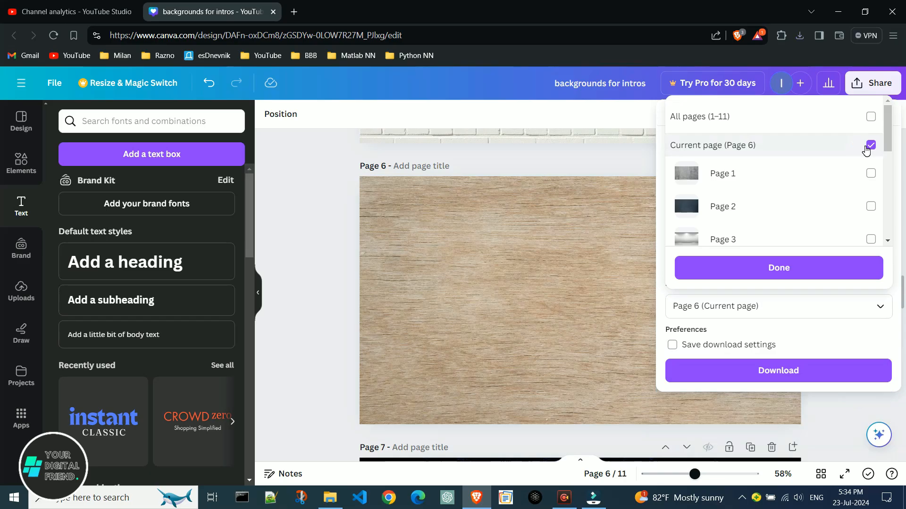
click(870, 145)
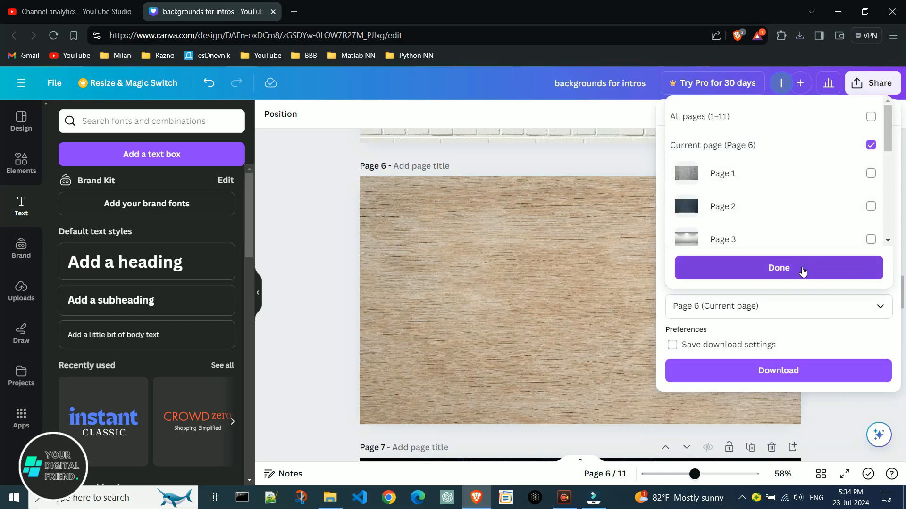
click(778, 267)
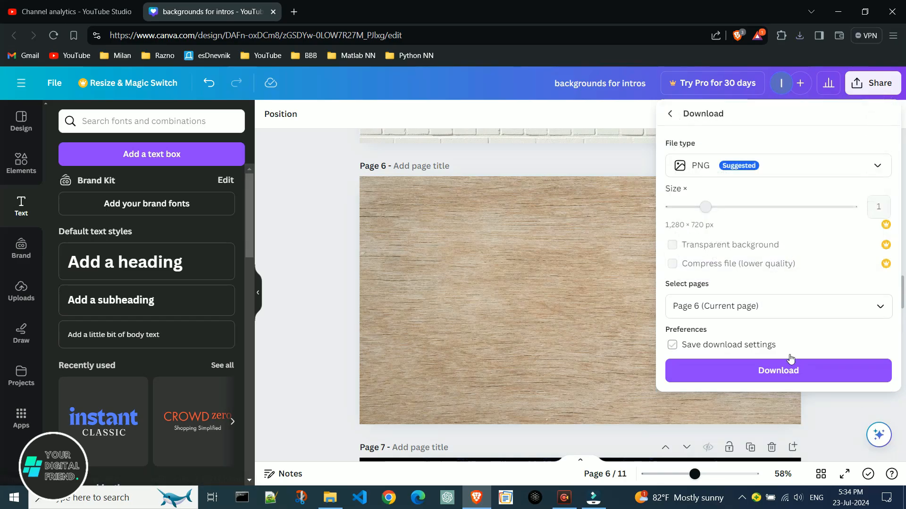
Save page 6 as 'backgrounds for intros' PNG in Downloads and open it.
click(777, 371)
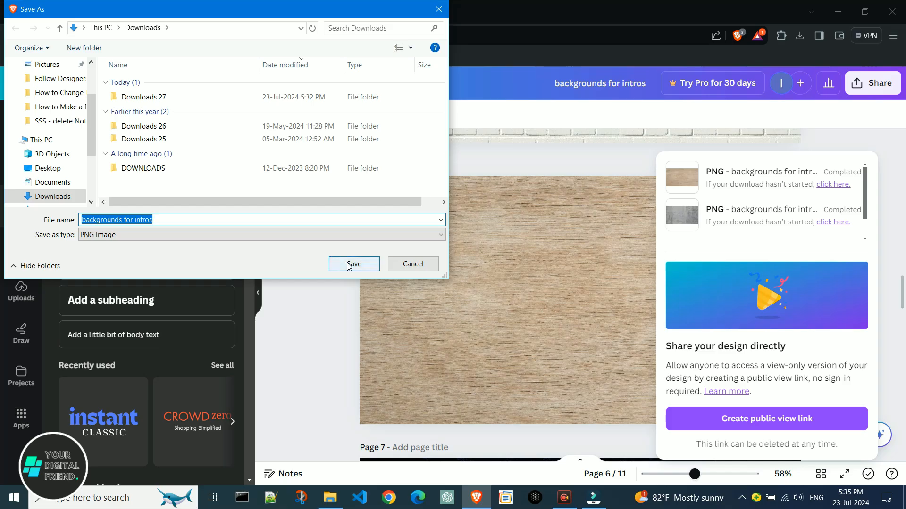
click(354, 264)
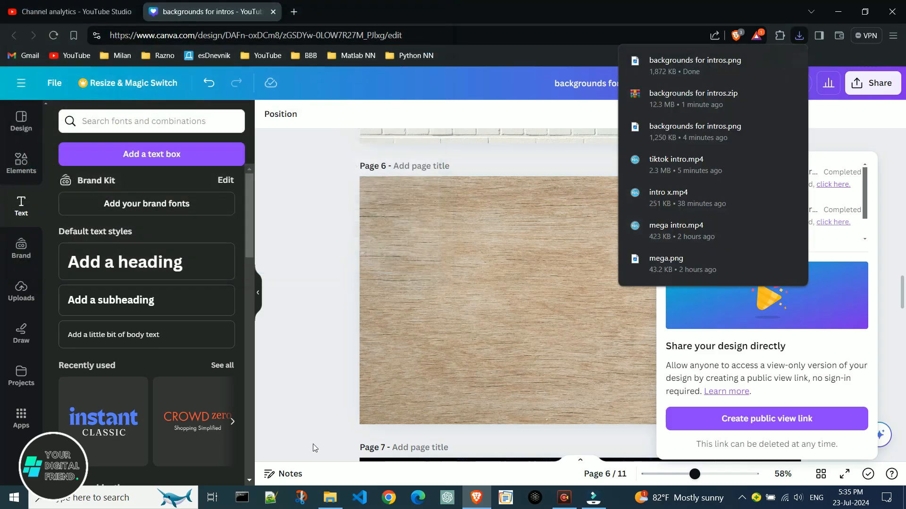
click(330, 497)
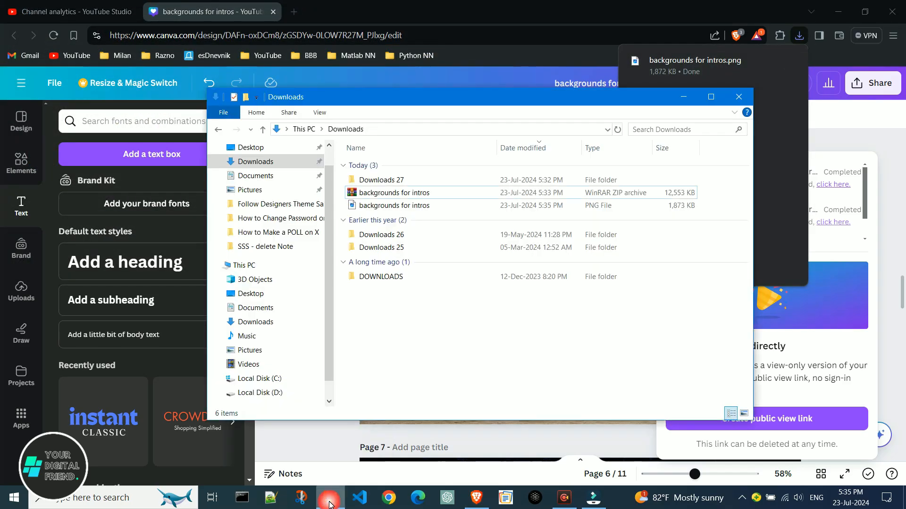
click(396, 205)
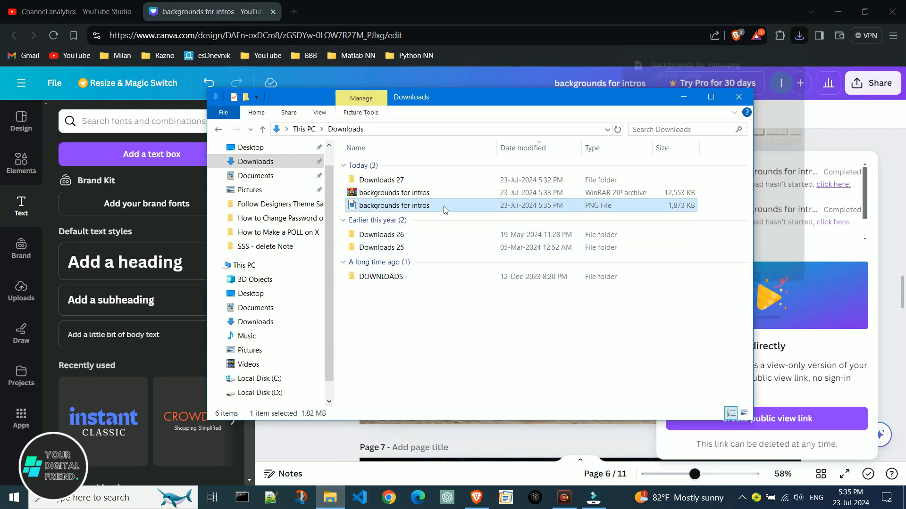
double_click(394, 206)
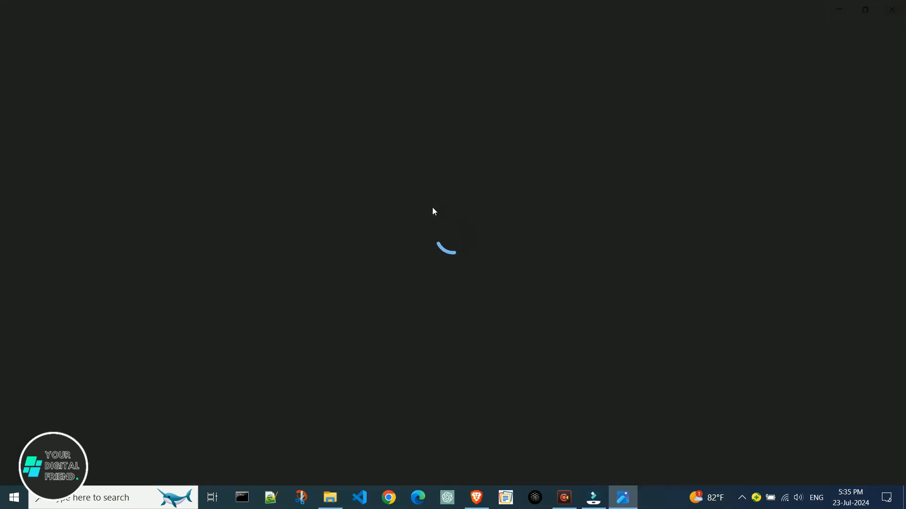